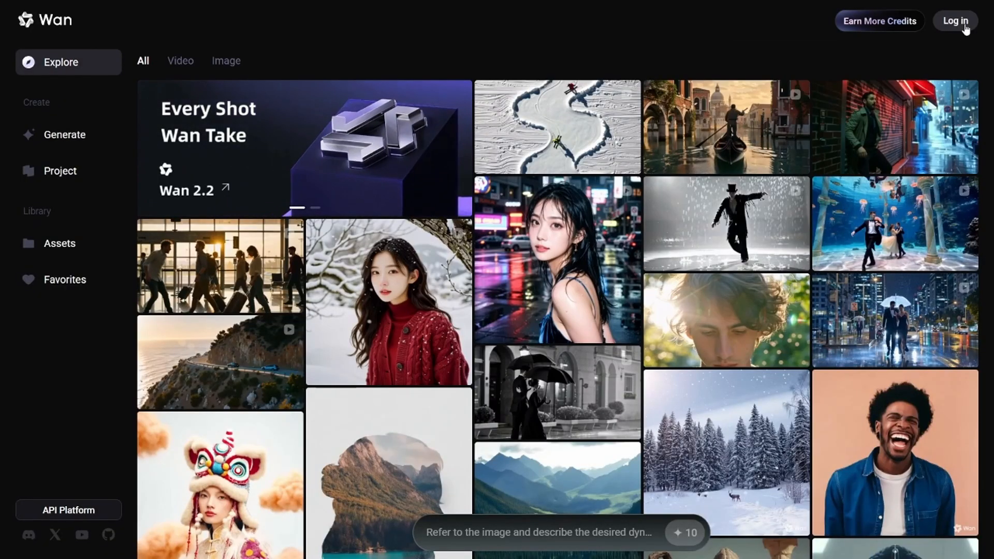
Log in to Wan with Google and claim the daily check-in credits, reaching 10.
left_click(955, 21)
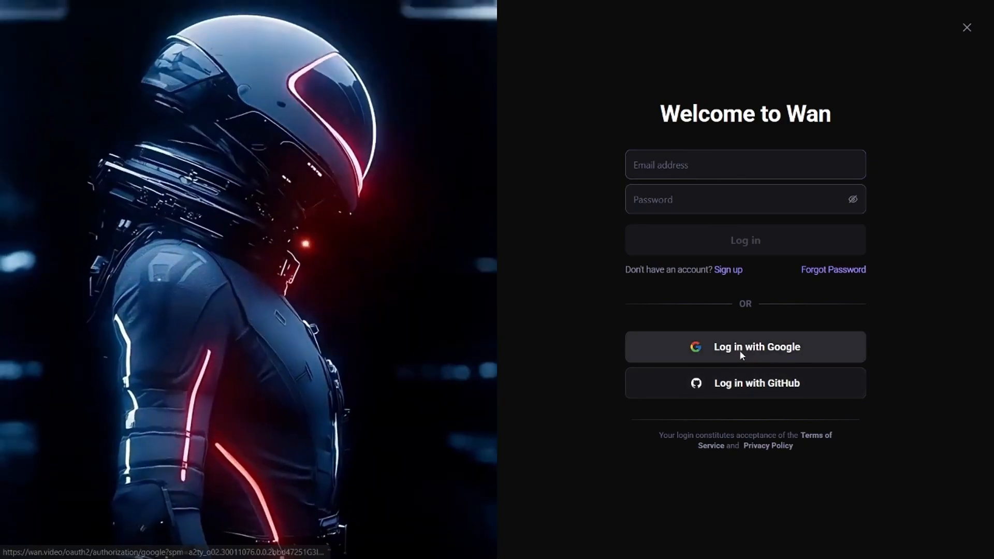
left_click(745, 347)
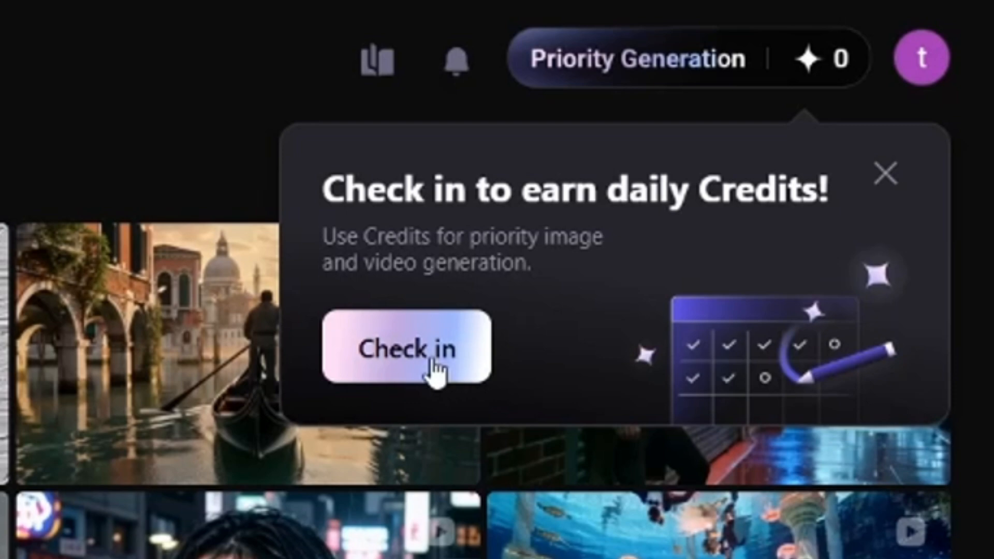
left_click(405, 348)
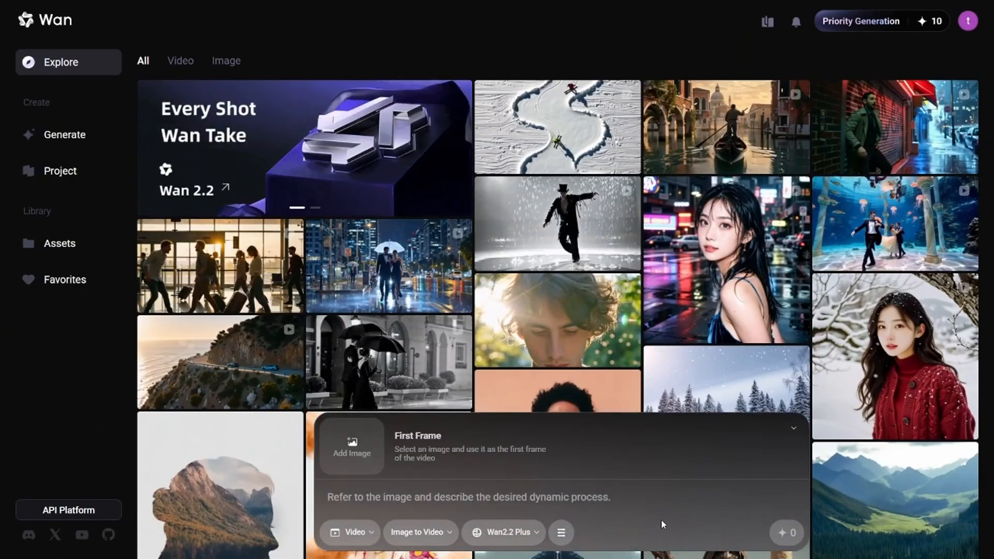
Set Video to image-to-video with a first-frame image chosen from earlier generations.
left_click(348, 533)
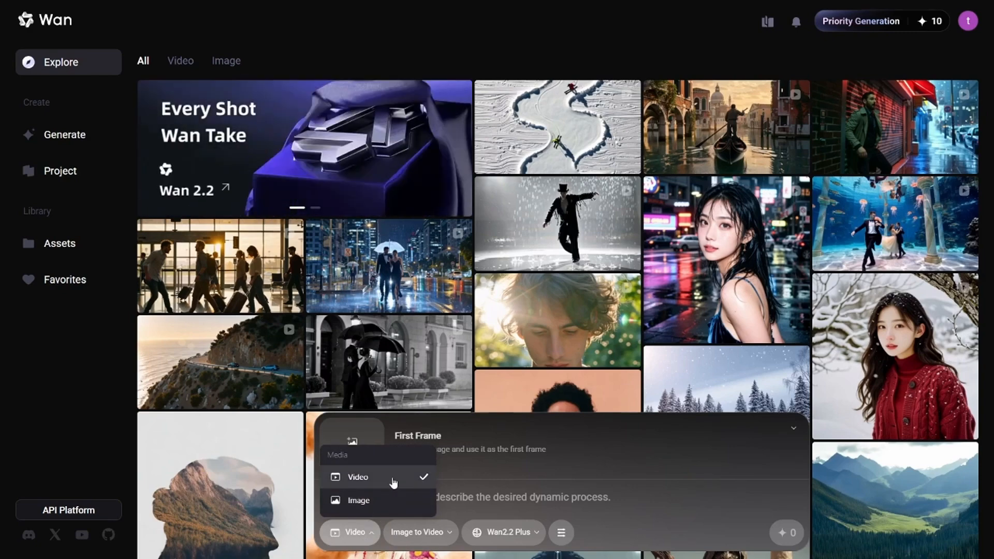
left_click(420, 531)
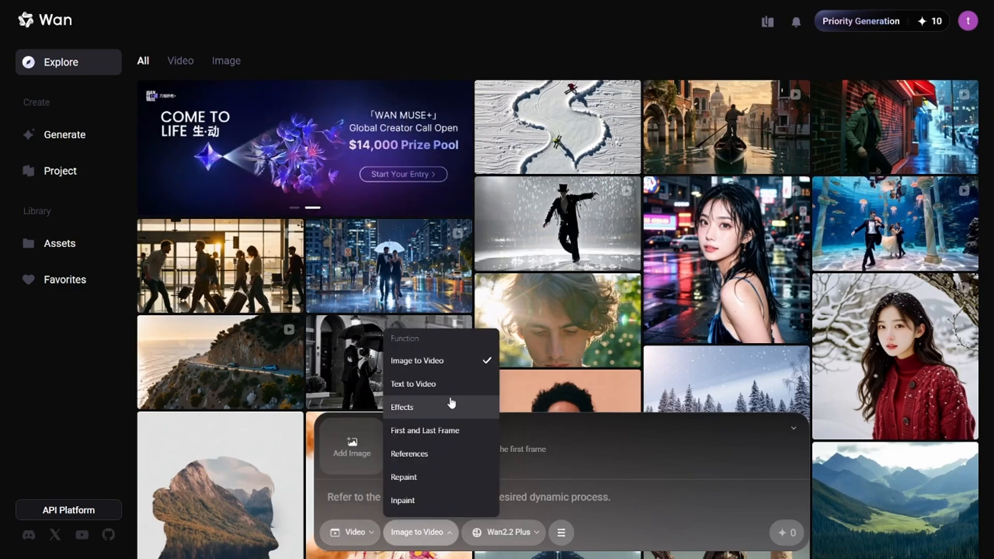
left_click(351, 446)
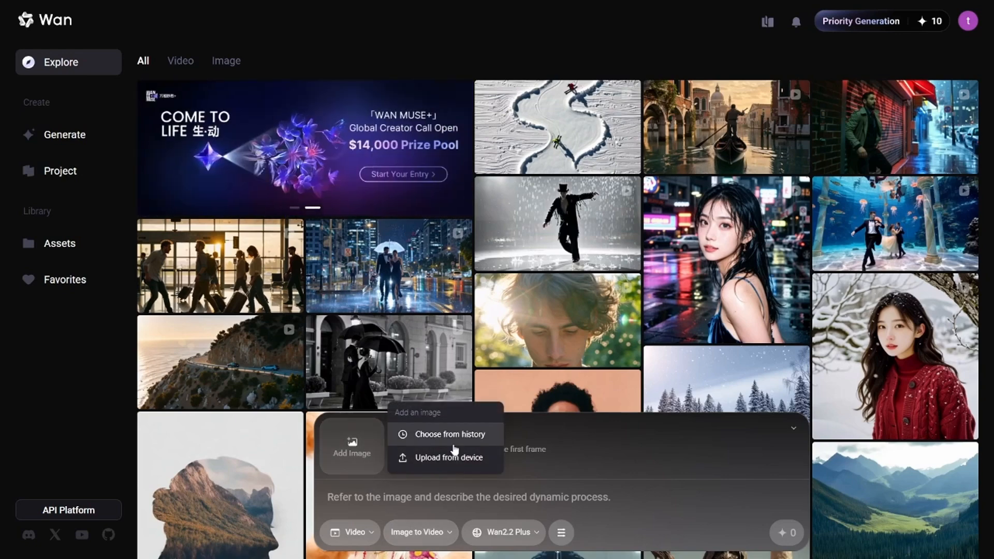
left_click(446, 457)
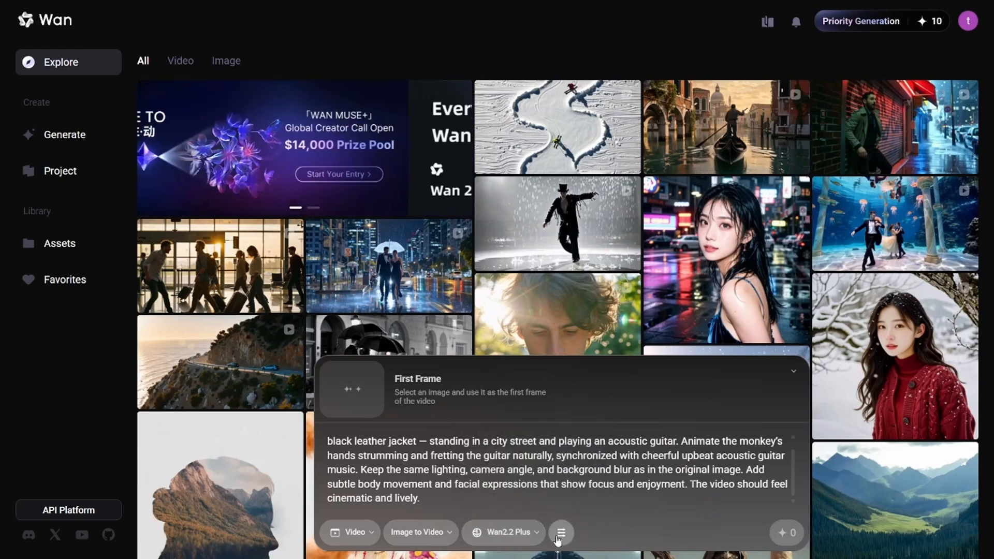
Turn on Sound Effects in the generation settings, with Inspiration Mode enabled.
left_click(560, 532)
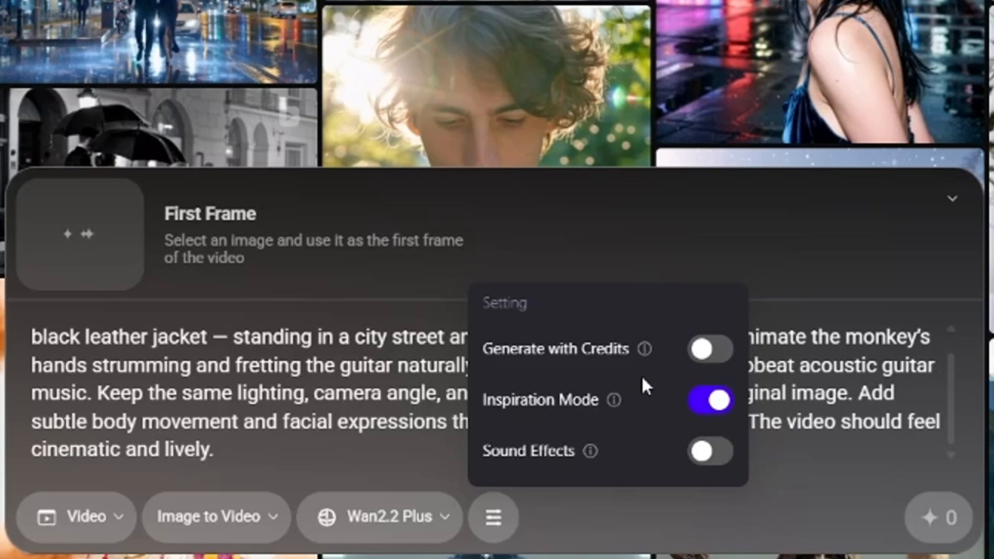
mouse_move(710, 349)
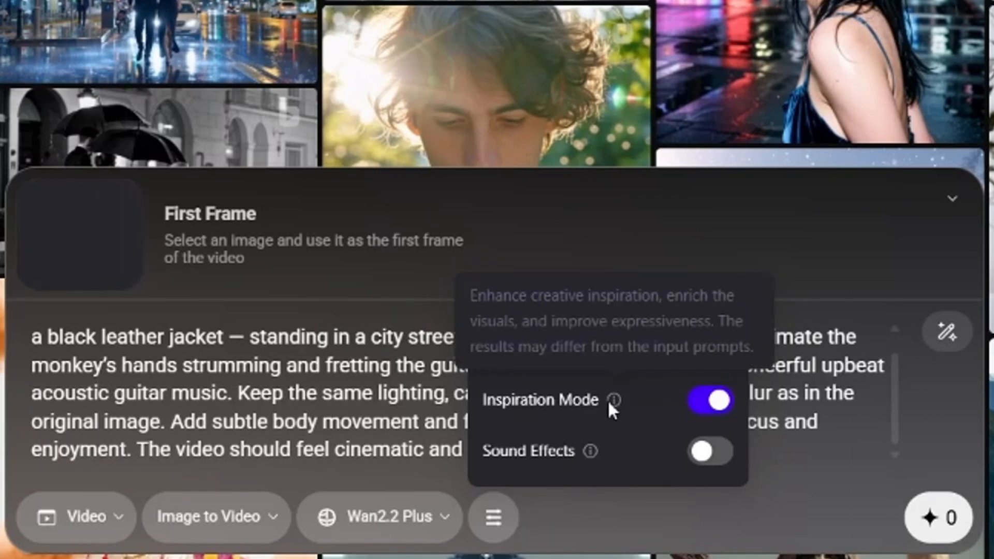
mouse_move(591, 451)
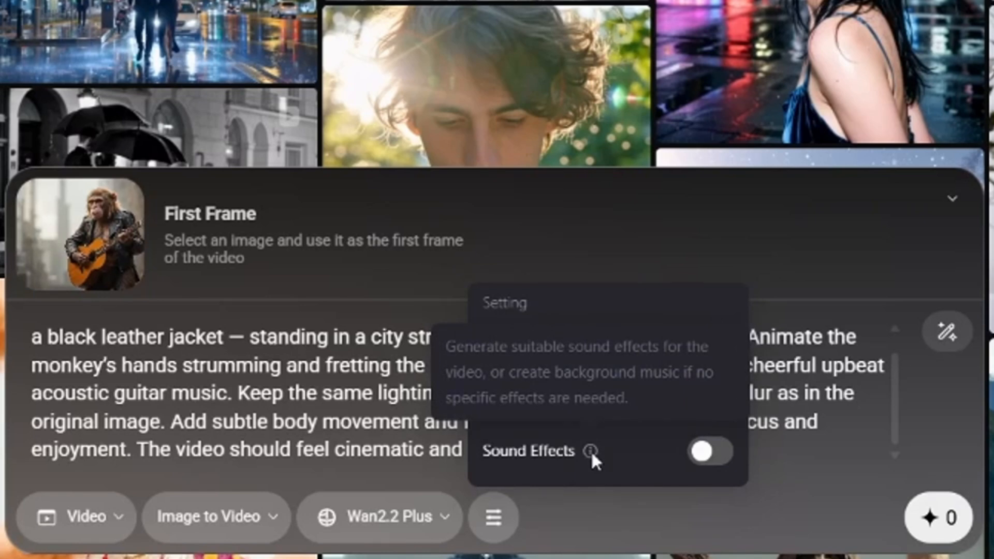
left_click(708, 451)
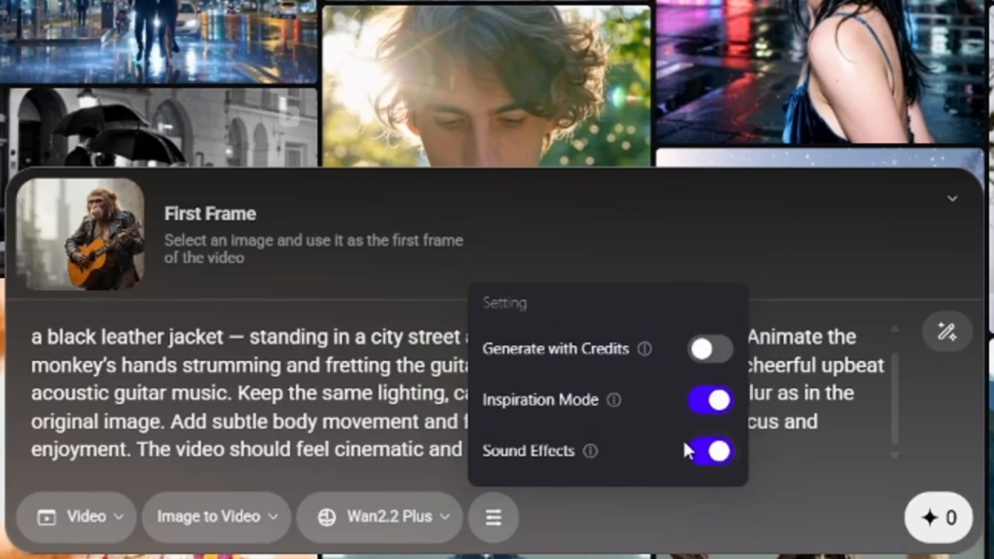
mouse_move(710, 350)
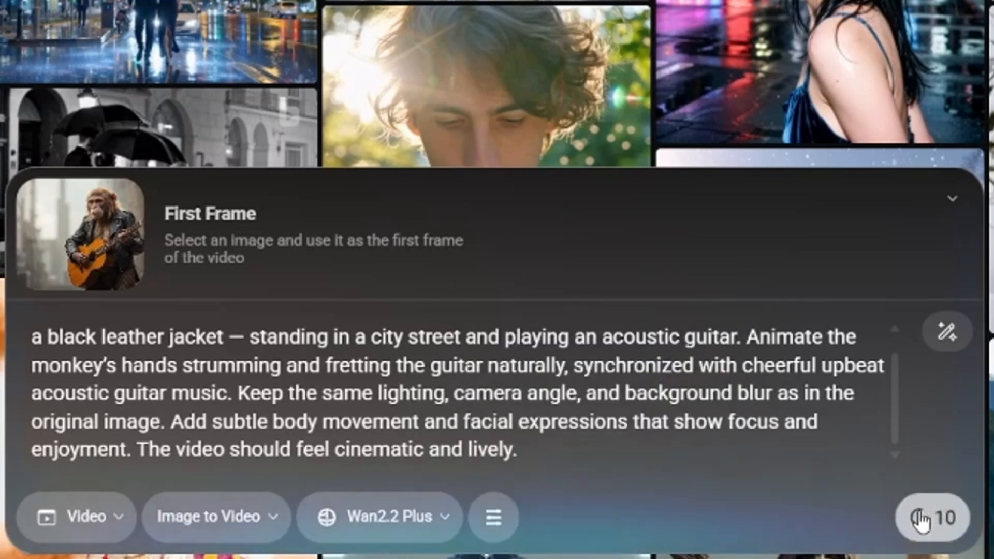
Submit the monkey guitar video and open the generation history.
left_click(929, 517)
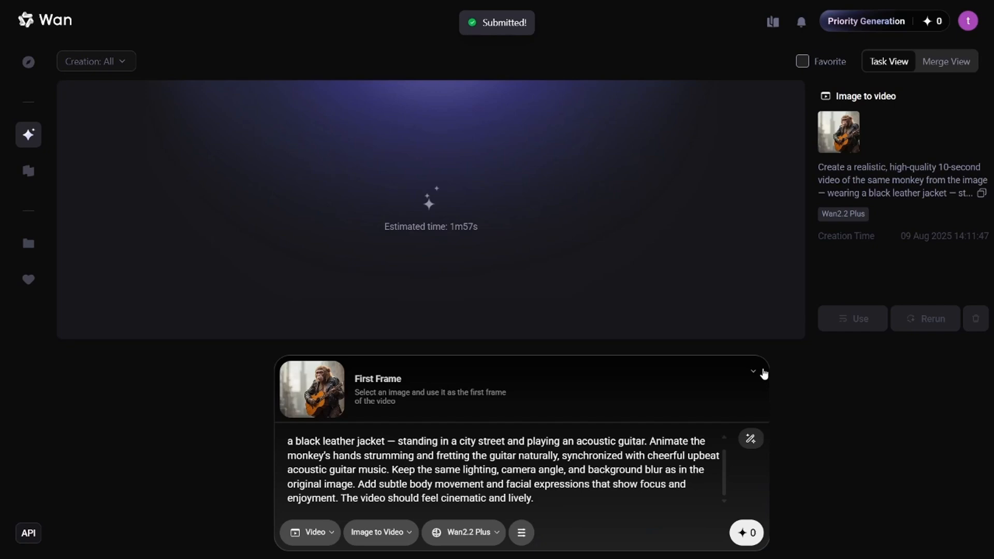
left_click(754, 372)
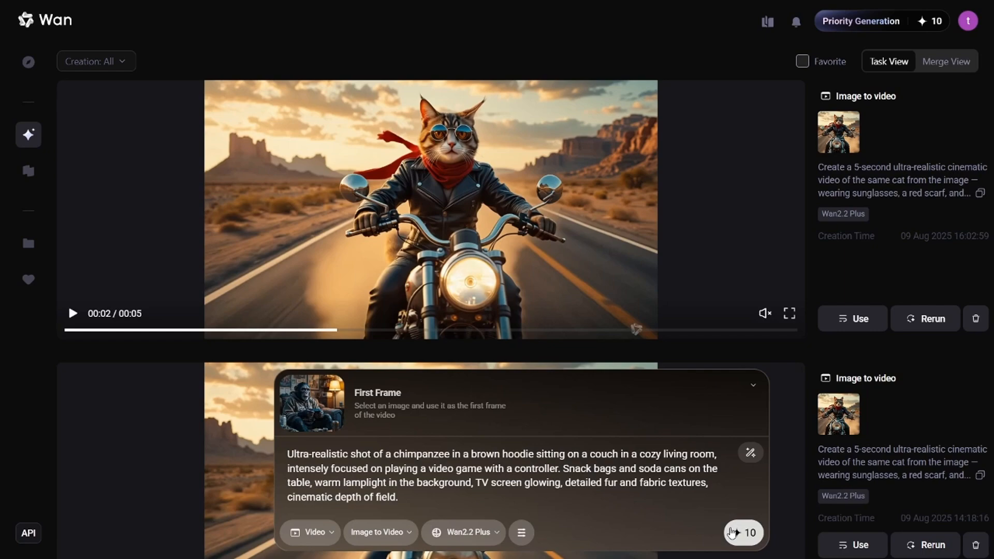
Queue the chimpanzee gaming video for generation.
left_click(743, 533)
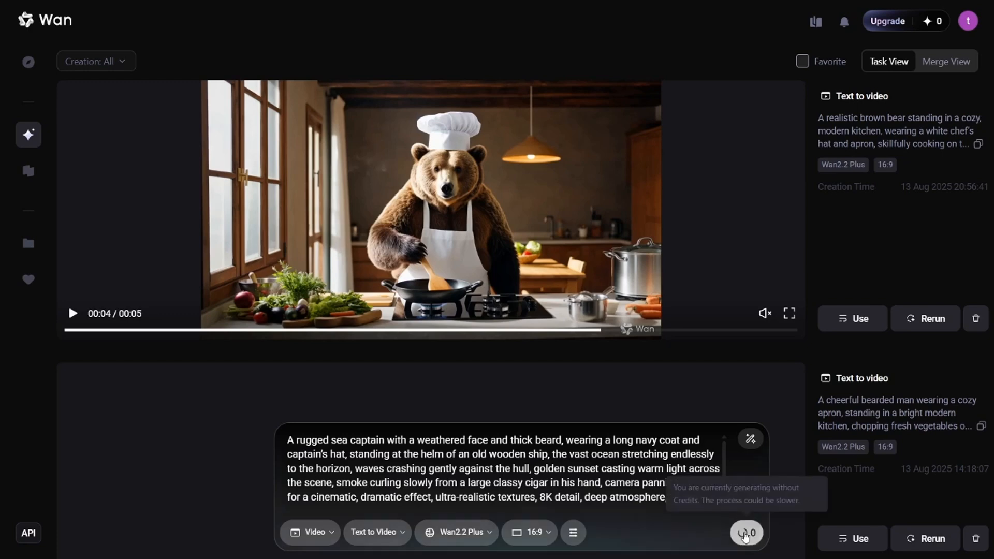
Generate the sea captain text-to-video without spending credits.
left_click(746, 533)
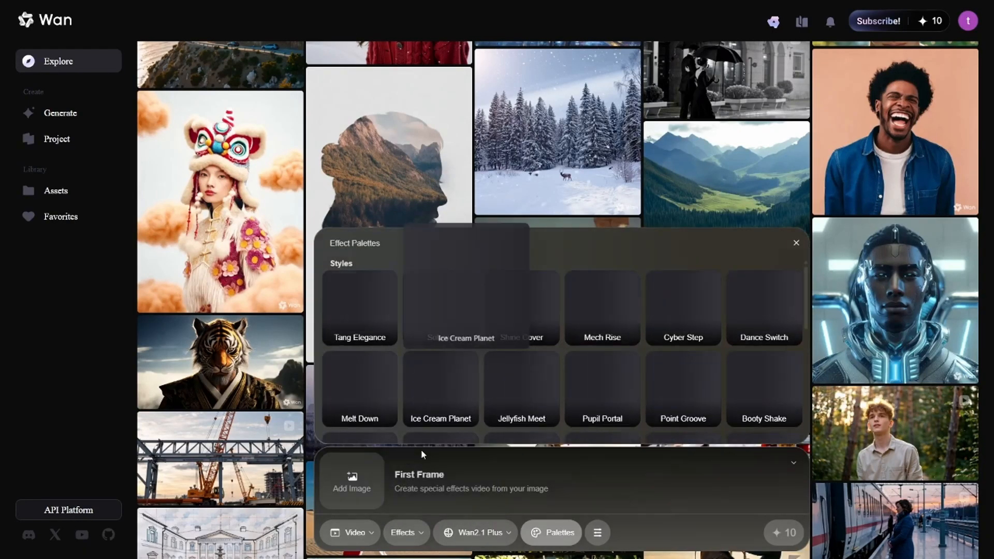
Generate a Love Link video of the elderly couple on Wan2.1 Turbo, then queue Inflate it.
left_click(351, 482)
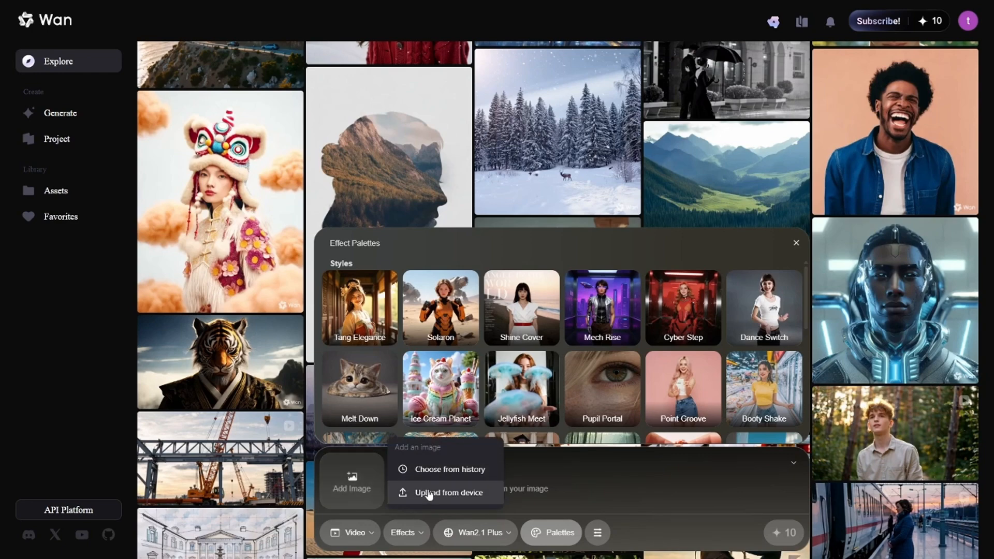
left_click(475, 532)
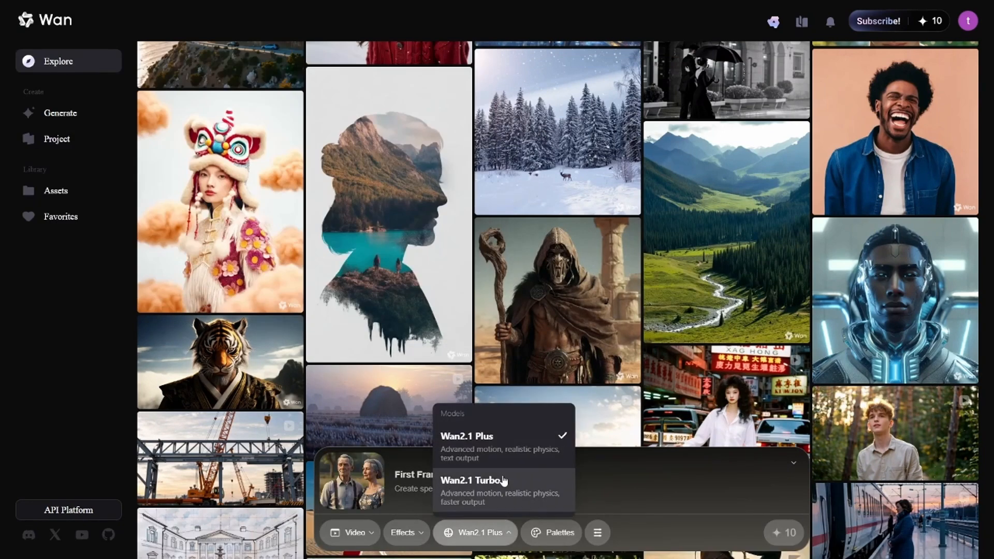
left_click(471, 480)
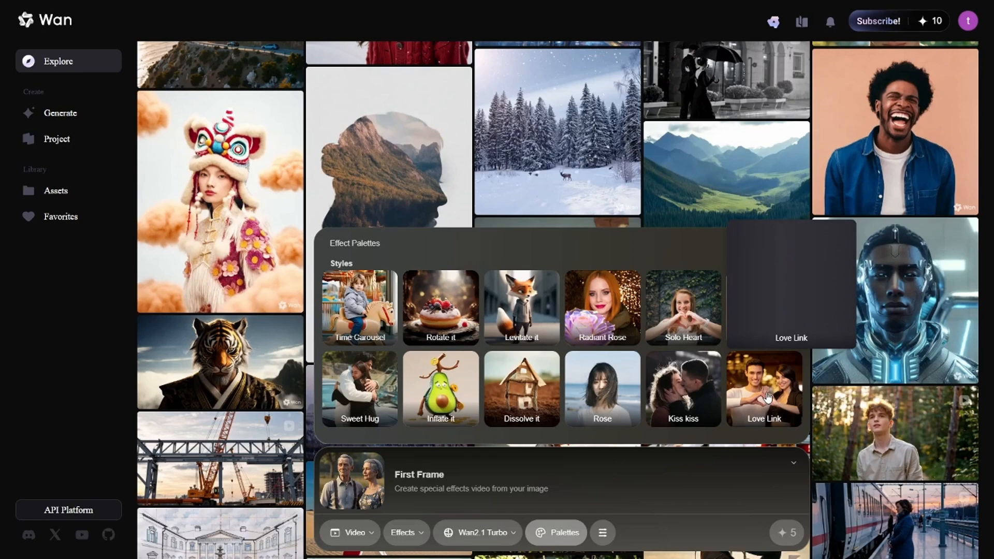
left_click(764, 389)
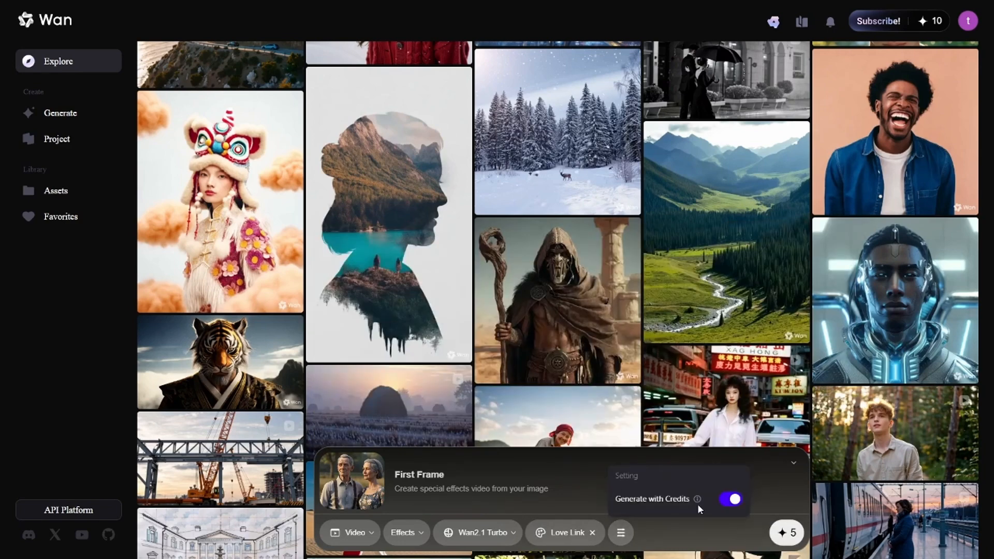
left_click(732, 499)
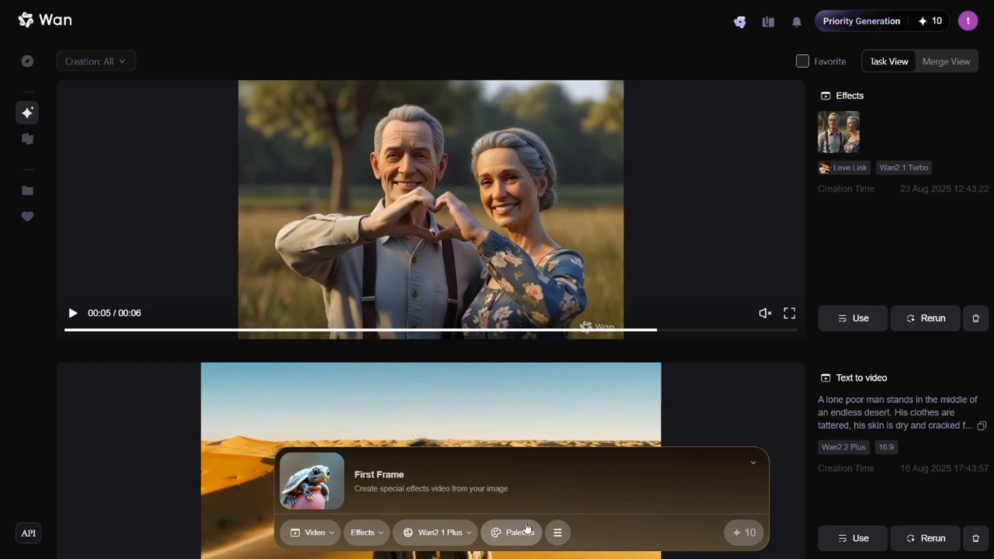
left_click(519, 533)
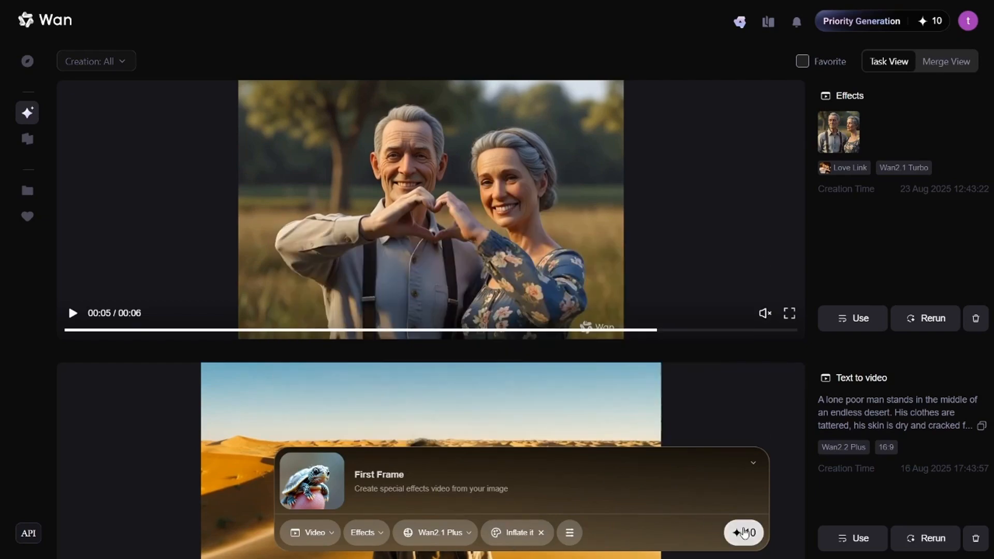
left_click(28, 62)
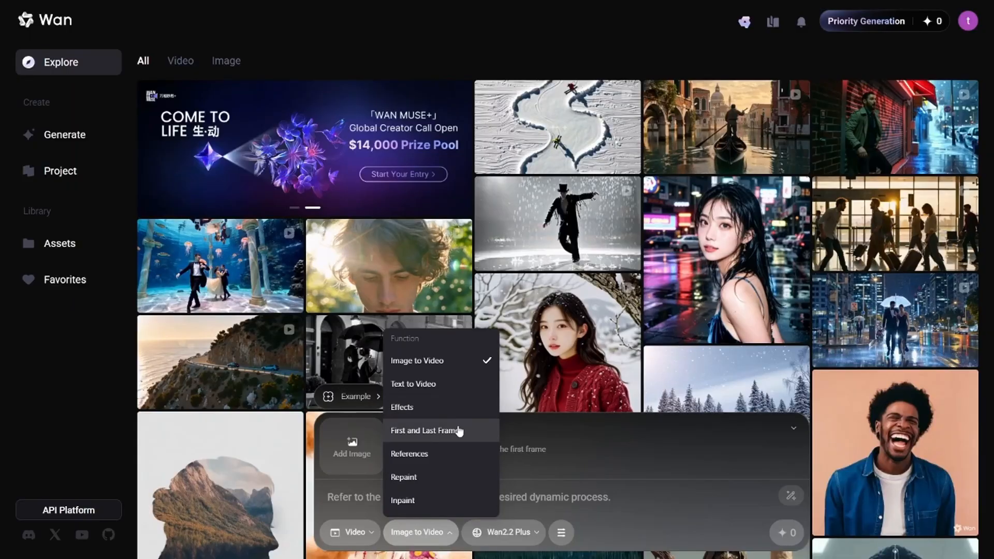
Switch to First and Last Frame mode for the cat-into-dragon video.
left_click(426, 431)
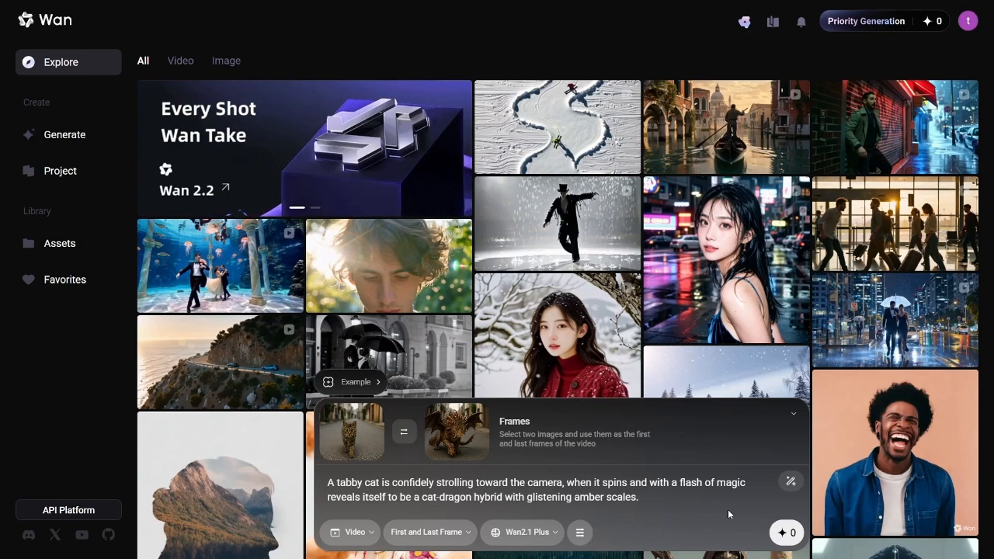
left_click(786, 533)
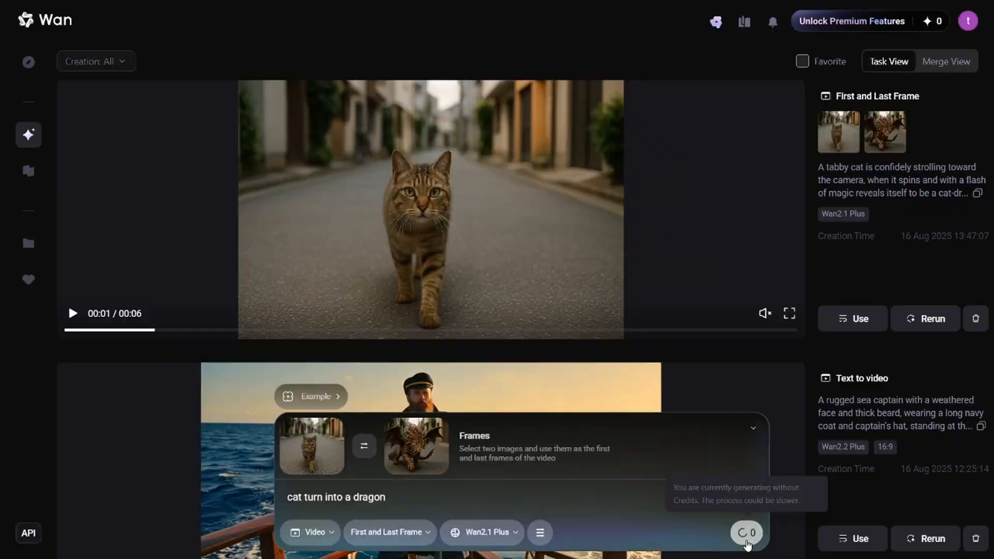
left_click(389, 532)
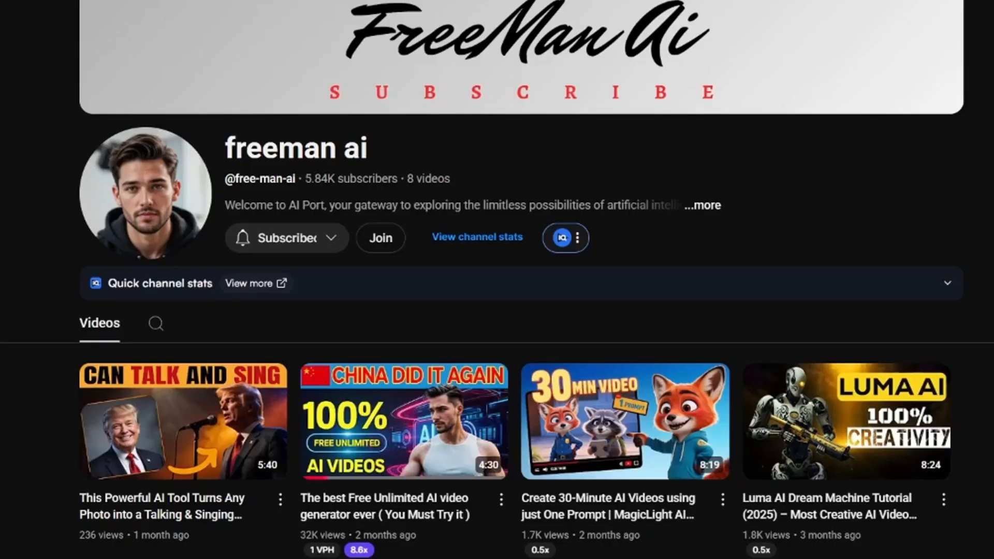
mouse_move(403, 421)
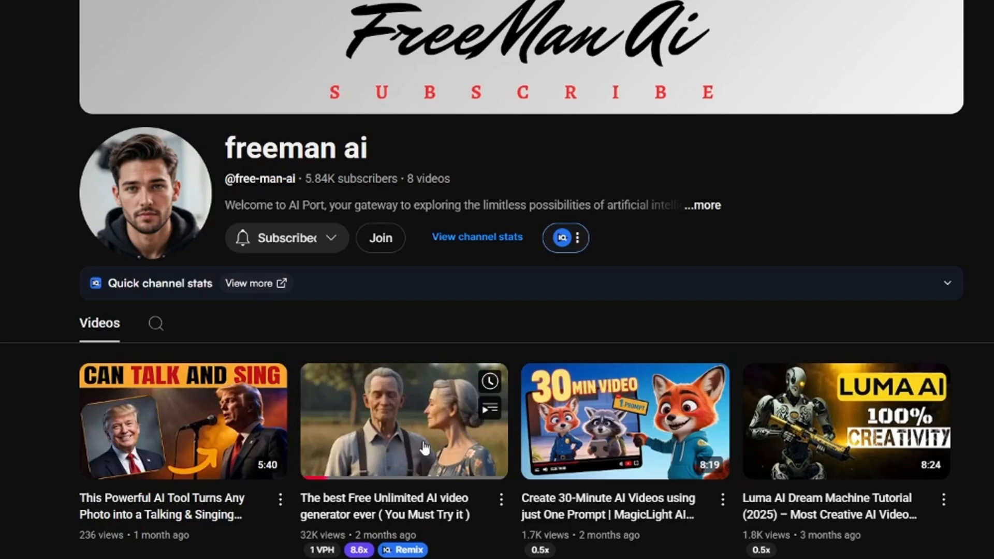
mouse_move(404, 420)
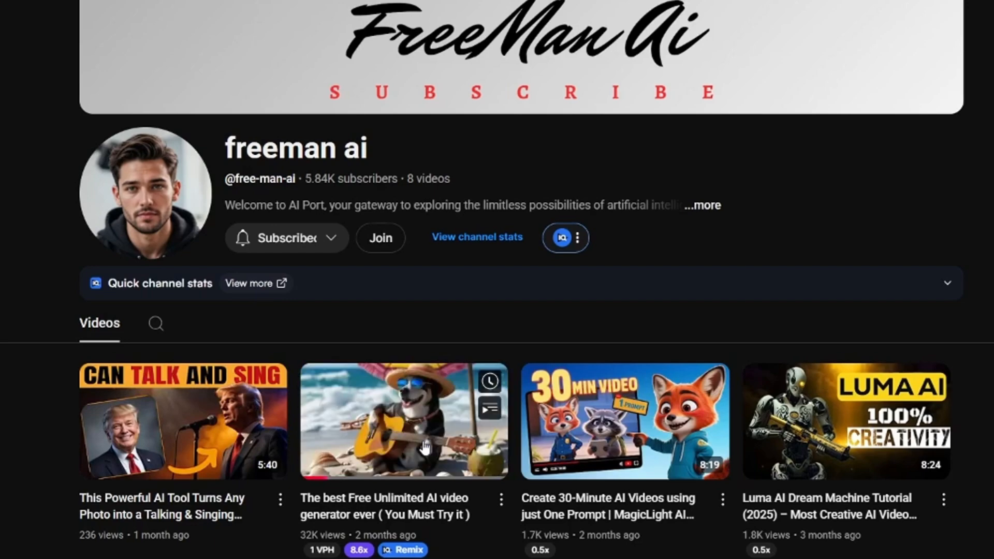